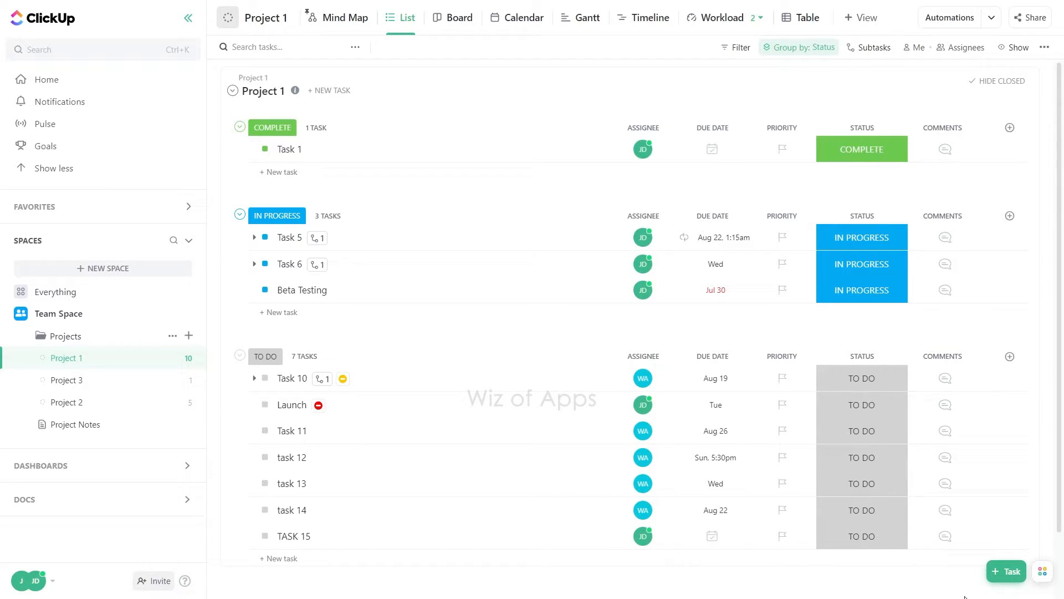
mouse_move(585, 349)
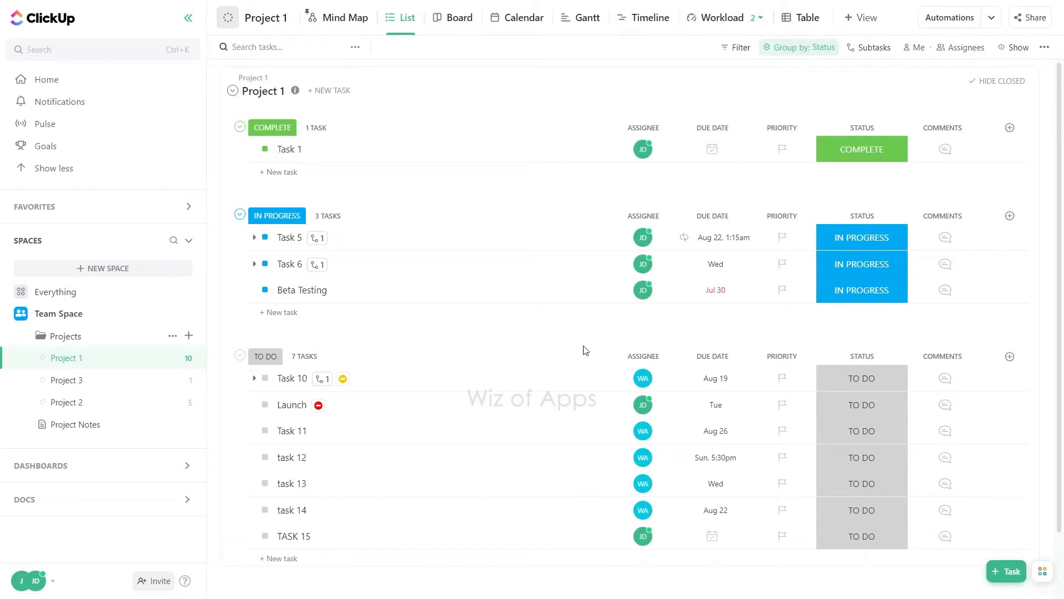
Move the Beta Testing task from Project 1 into Project 3 via its header Move task control
click(301, 289)
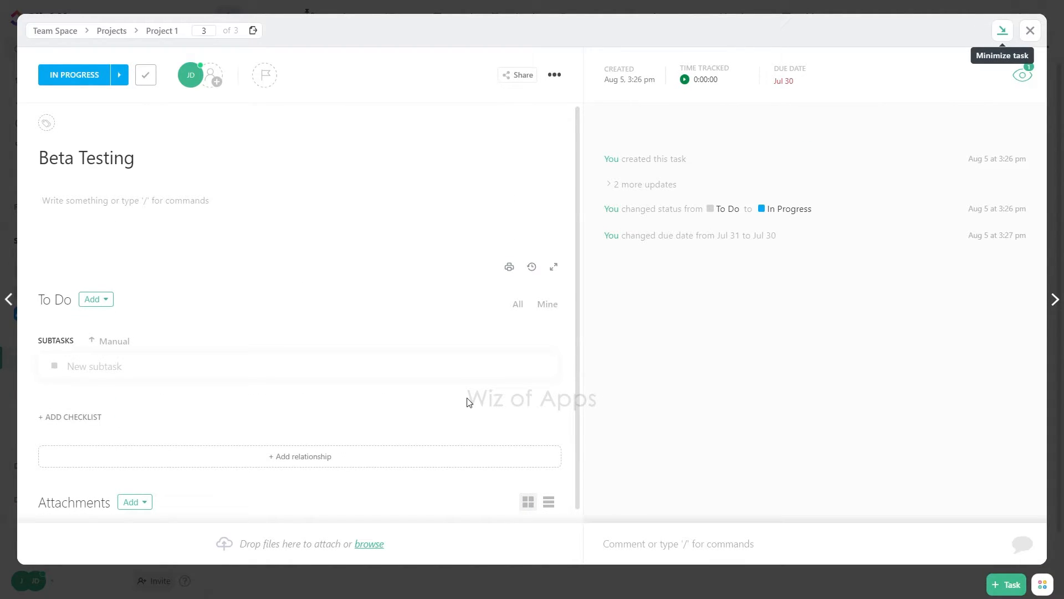
mouse_move(467, 402)
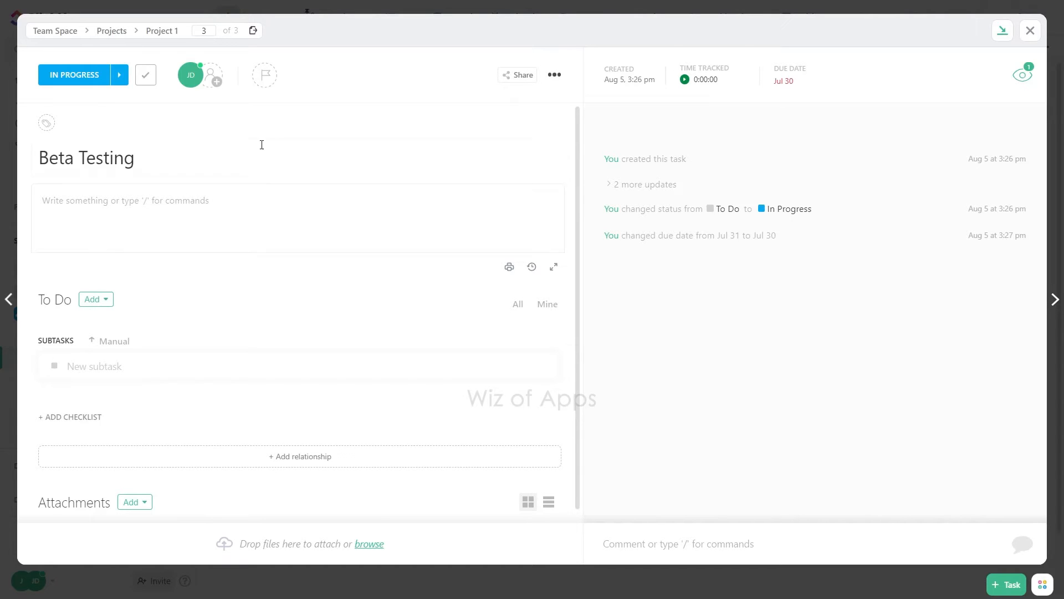
mouse_move(253, 31)
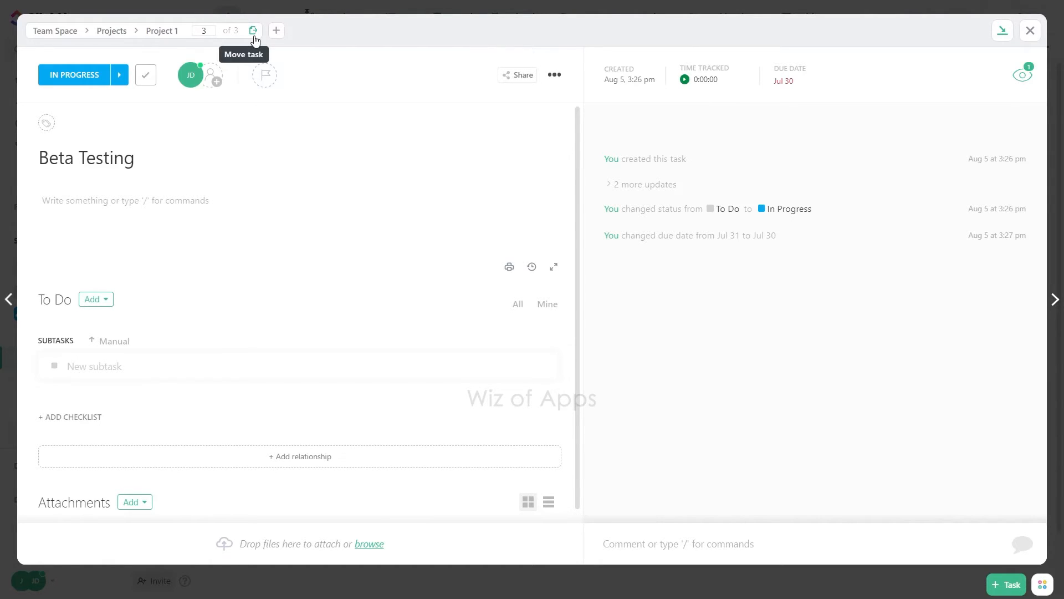
mouse_move(255, 40)
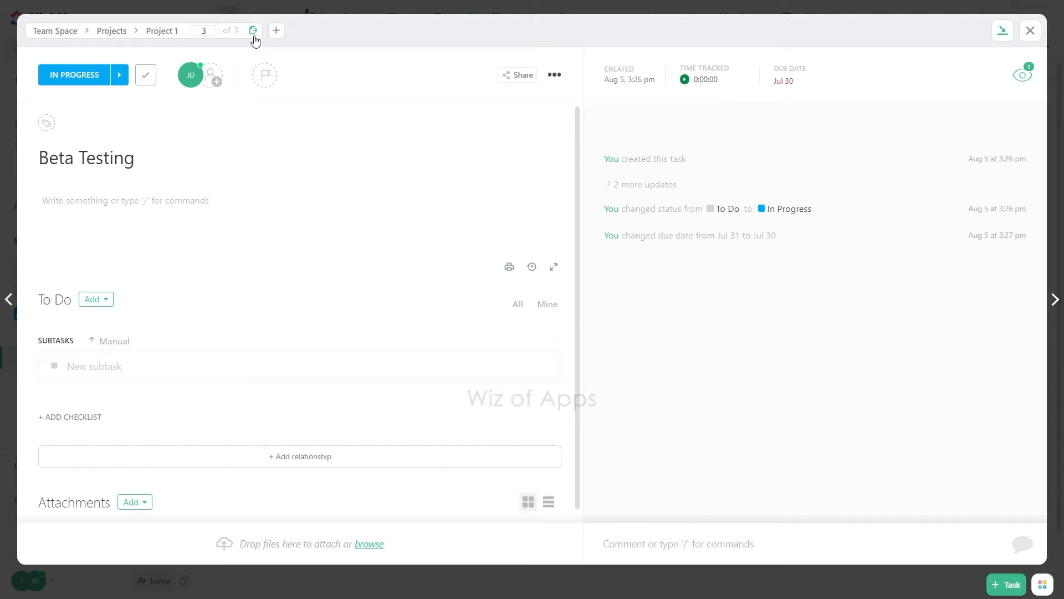
click(253, 31)
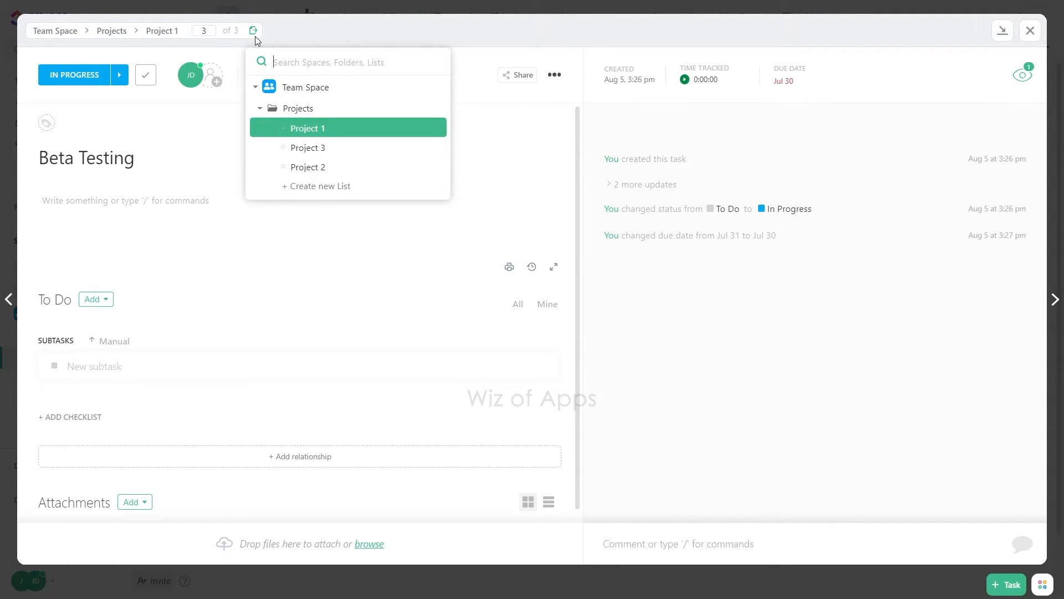
mouse_move(307, 147)
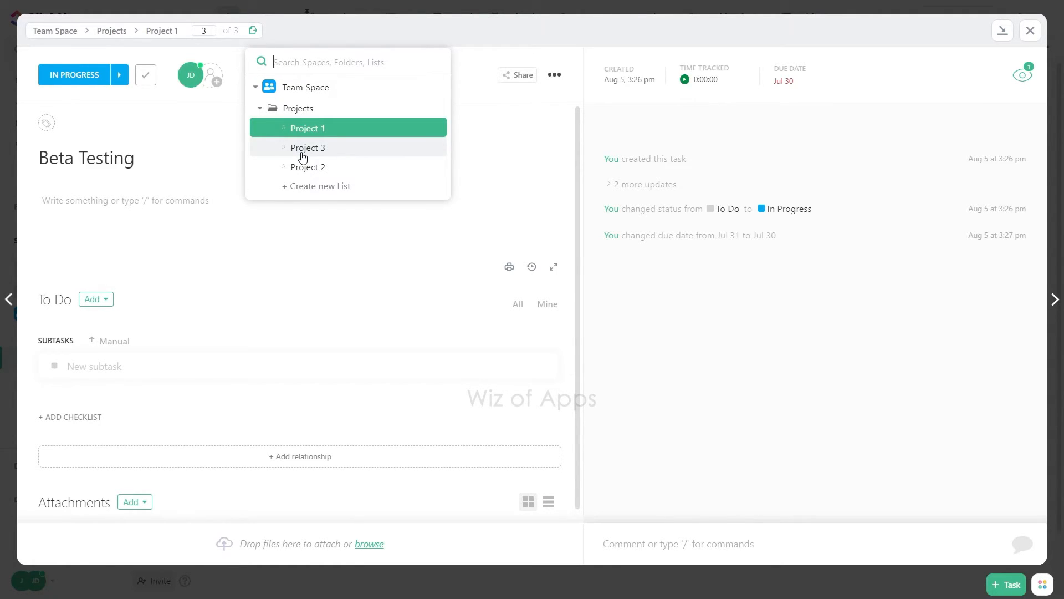
click(307, 147)
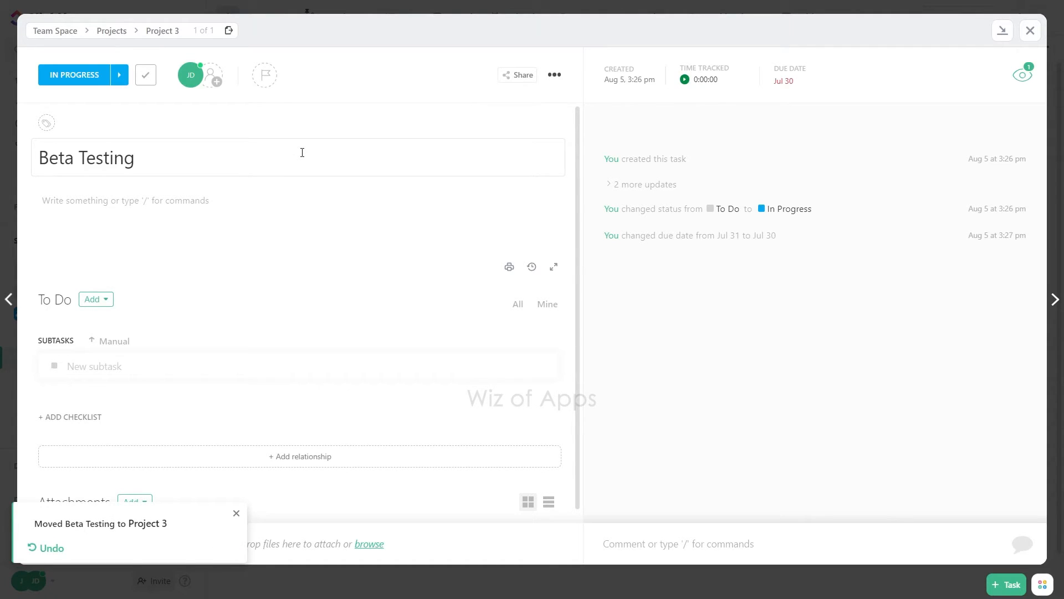
Return to the Project 1 list and choose Move from the Launch task's ellipsis menu to list destinations
click(1030, 30)
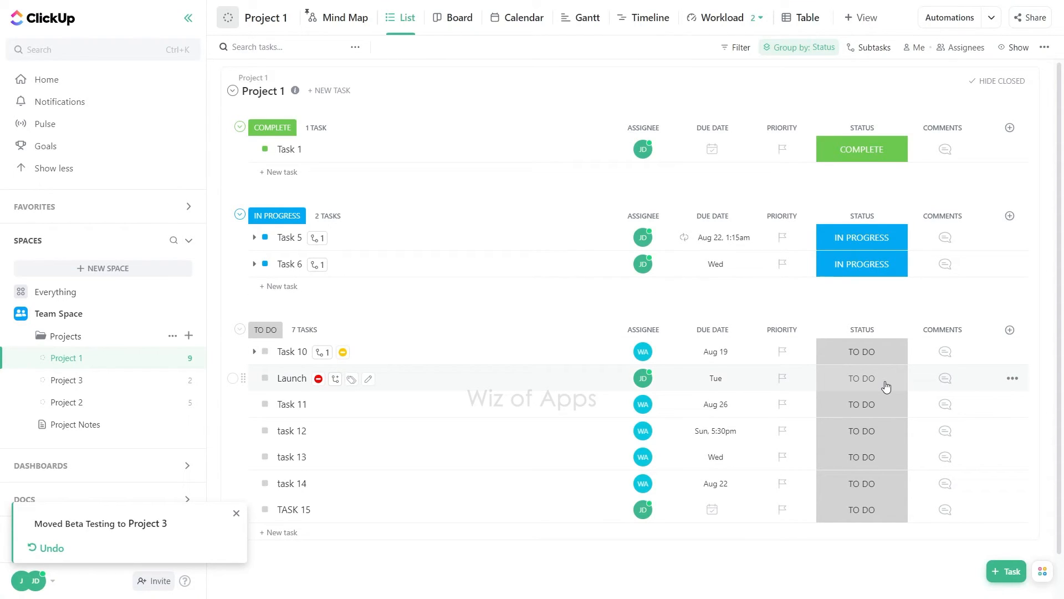
click(1012, 379)
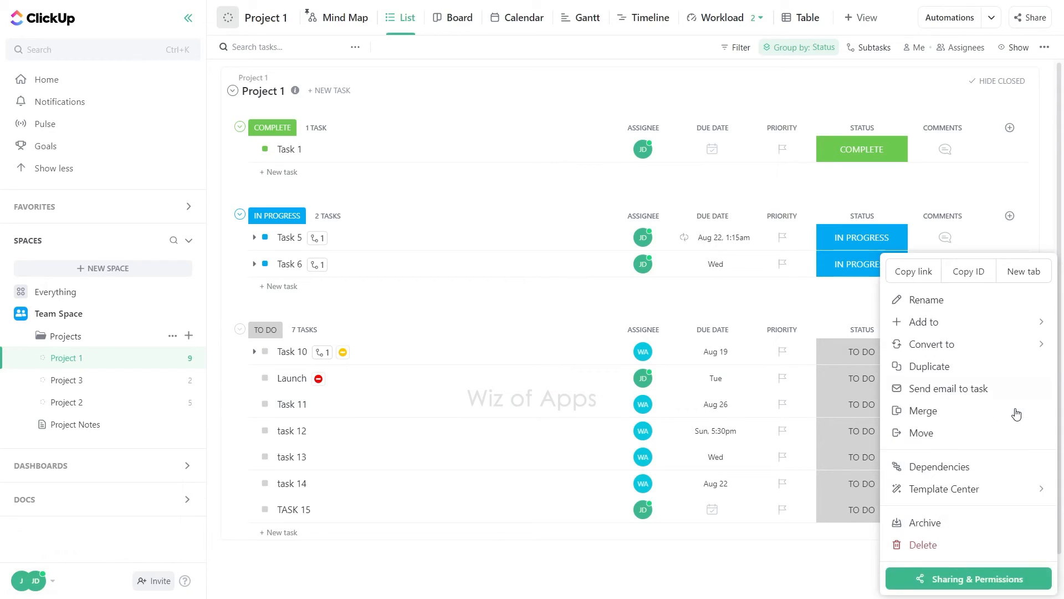
mouse_move(941, 432)
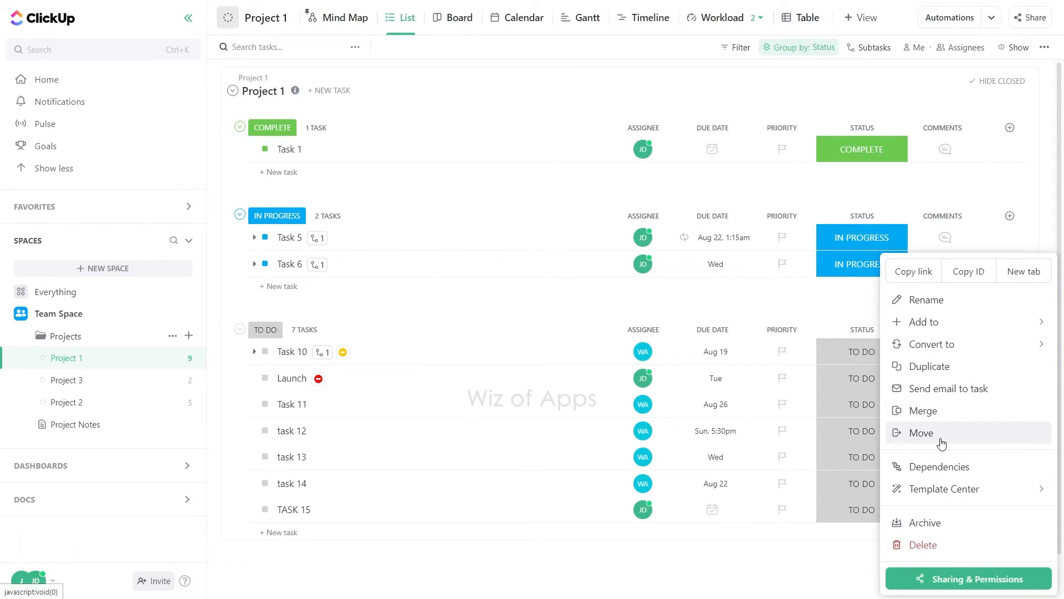
click(922, 432)
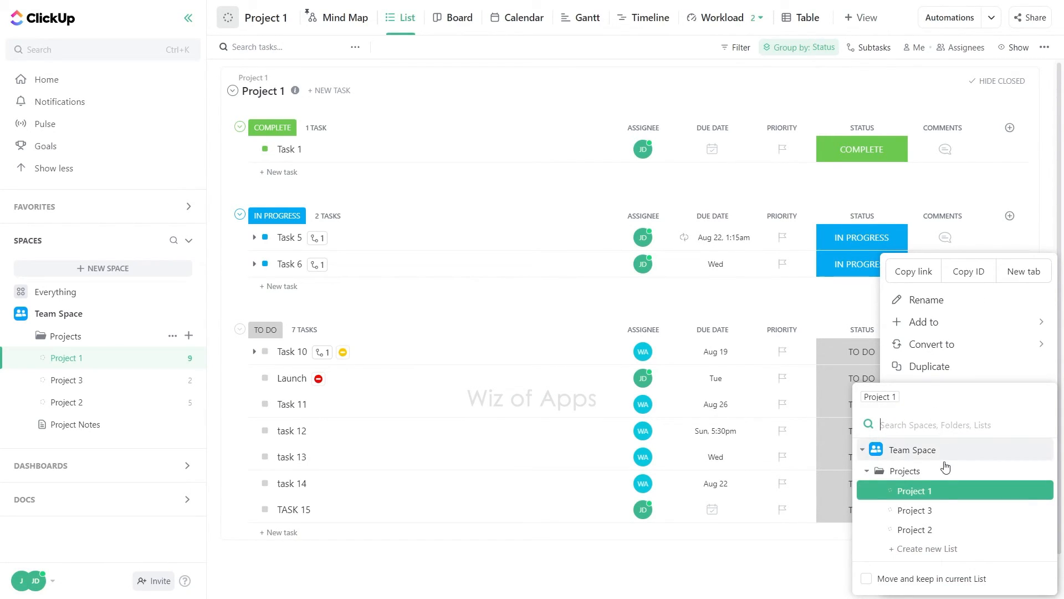